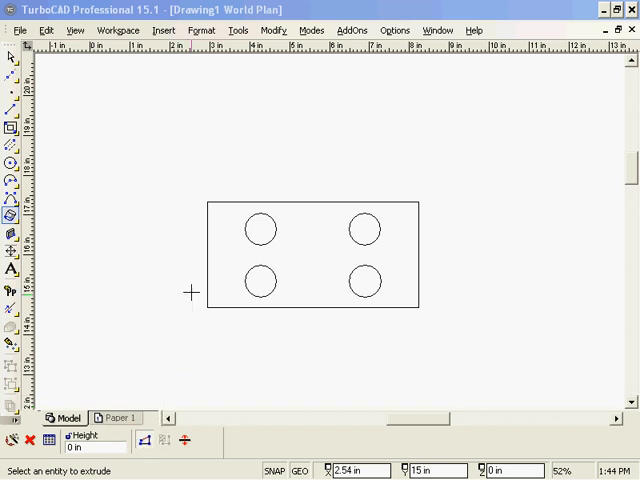
{"action": "mouse_move", "coordinate": [204, 244]}
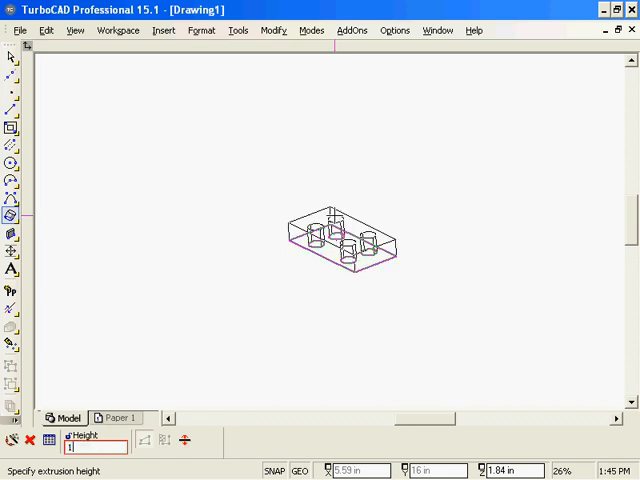
Set the extrusion height to 1.0, producing the block with four cylindrical holes
{"action": "type", "text": "1.0"}
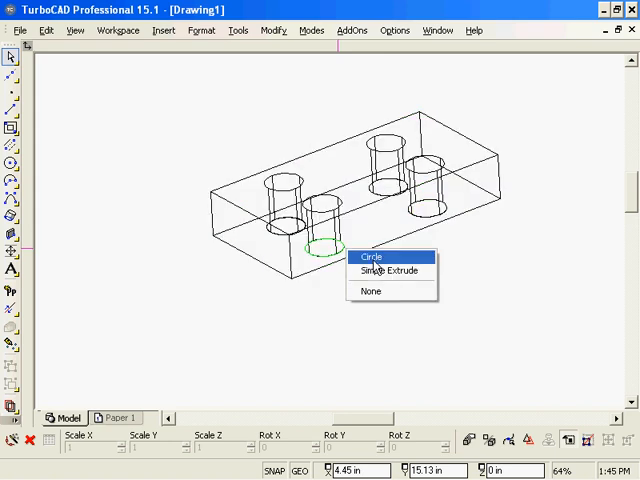
Select the front-left hole's circle profile and accept the workplane change to edit it
{"action": "left_click", "coordinate": [370, 256]}
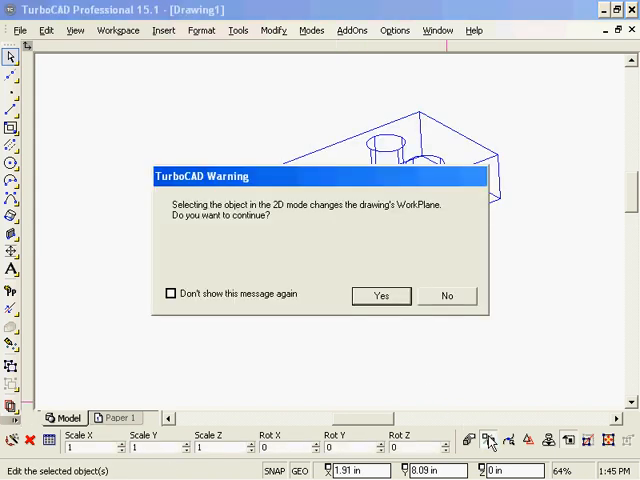
{"action": "left_click", "coordinate": [380, 296]}
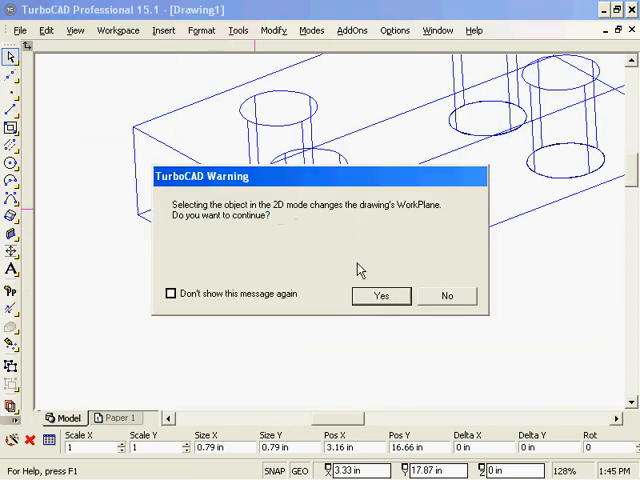
{"action": "left_click", "coordinate": [380, 296]}
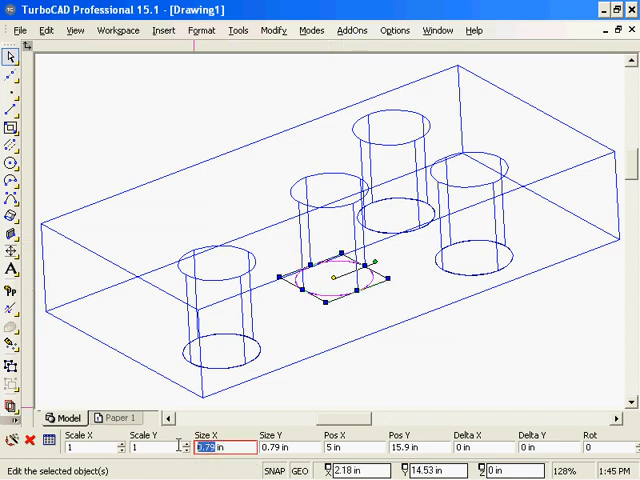
Resize the hole's circle profile with Size X 1.0 and next size value 1.30
{"action": "type", "text": "1.0"}
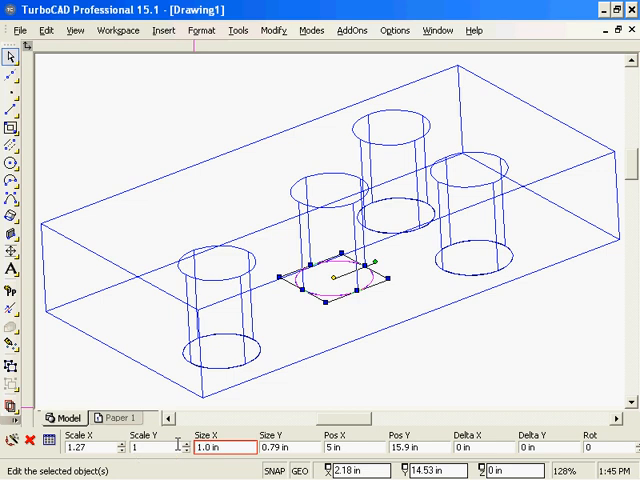
{"action": "type", "text": "1.30"}
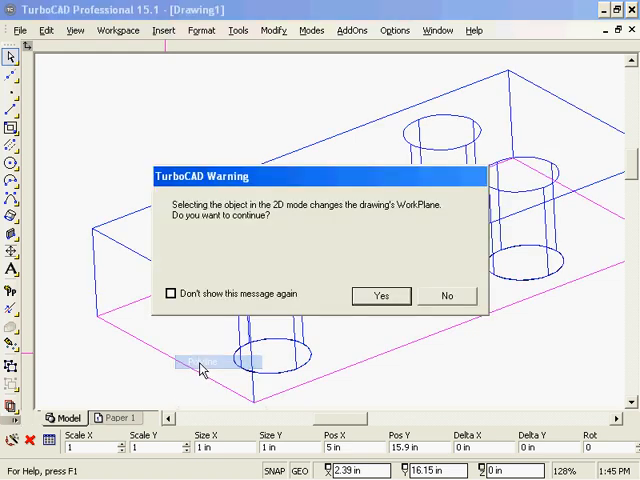
Accept the workplane change so the block's outer rectangle profile can be edited
{"action": "left_click", "coordinate": [380, 296]}
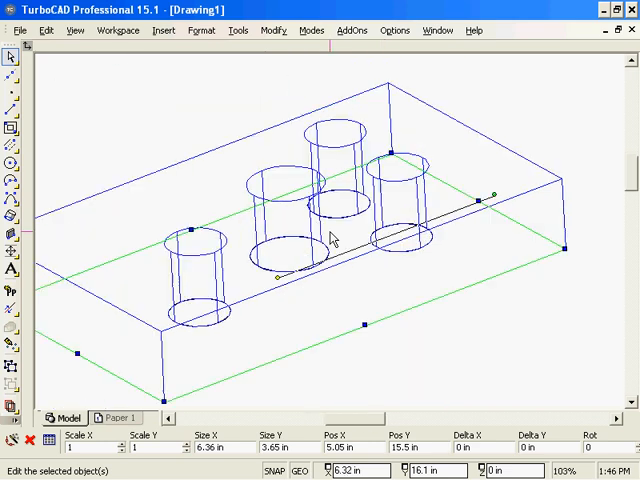
Choose the left hole's circle profile from the overlapping objects for editing
{"action": "right_click", "coordinate": [330, 238]}
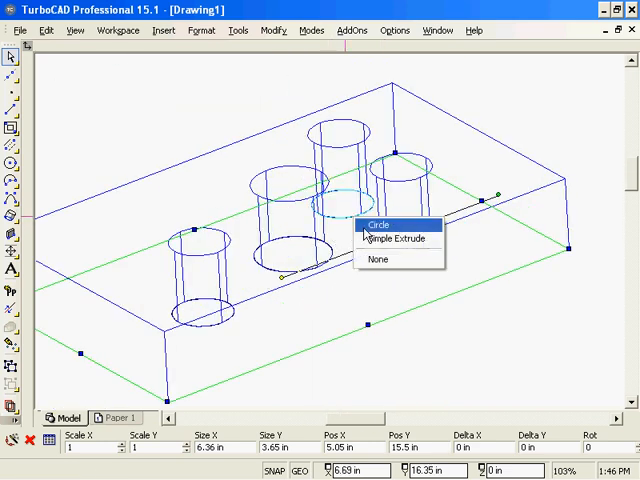
{"action": "left_click", "coordinate": [378, 224]}
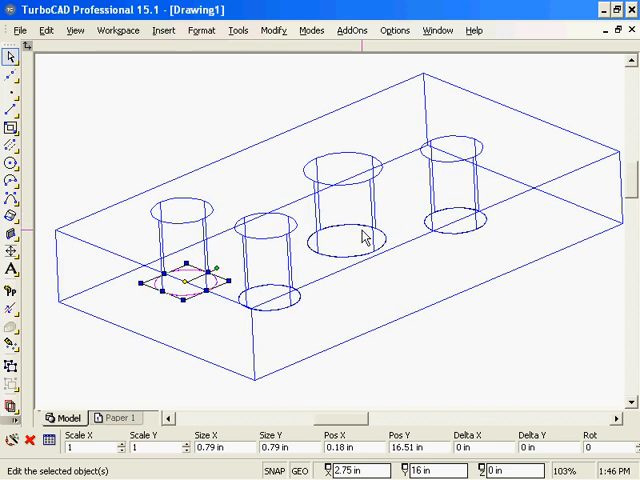
{"action": "mouse_move", "coordinate": [456, 400]}
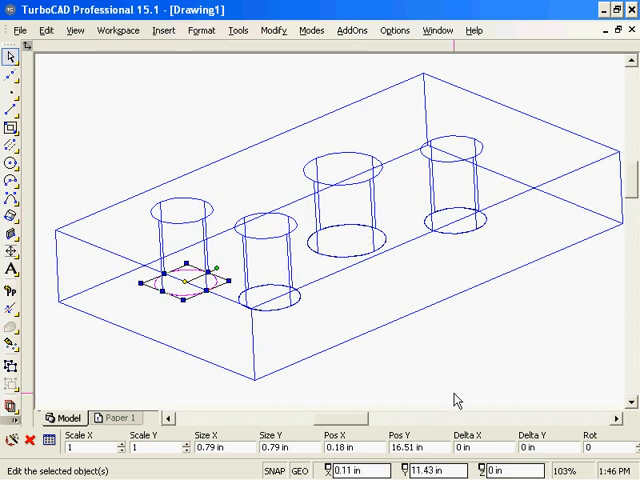